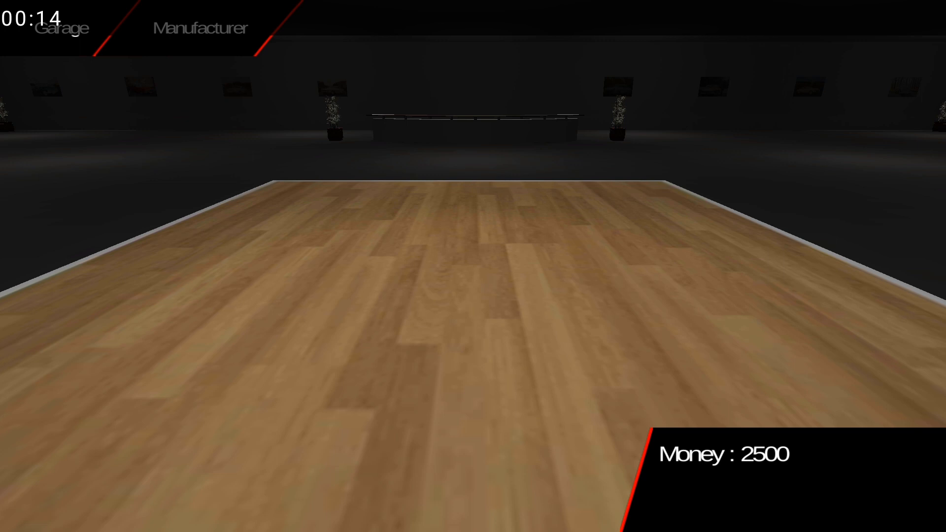
# Show the dealership's manufacturer list scrolled all the way down to Volvo
pyautogui.click(201, 27)
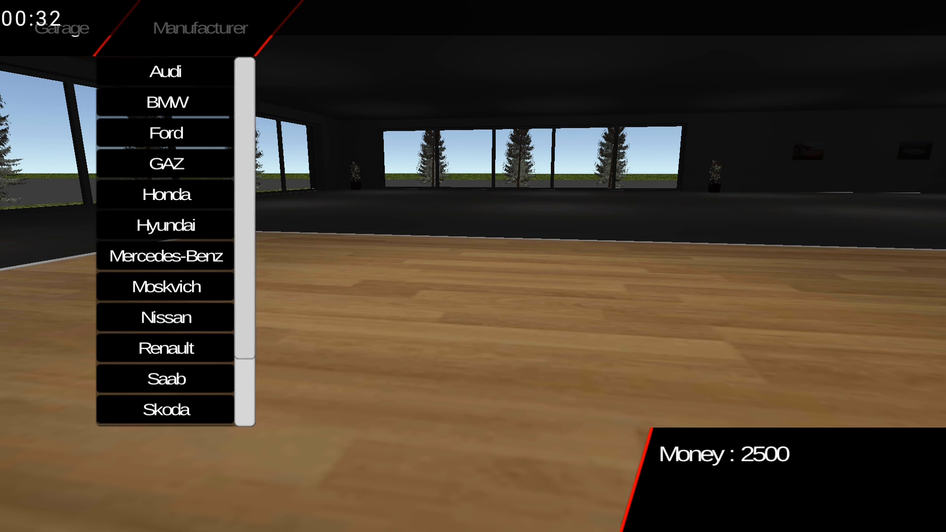
pyautogui.scroll(-3)
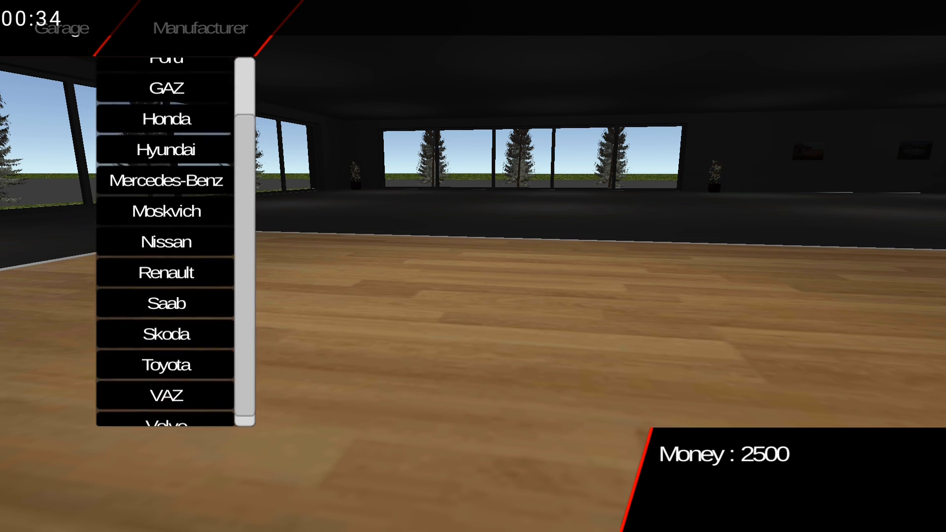
pyautogui.scroll(-3)
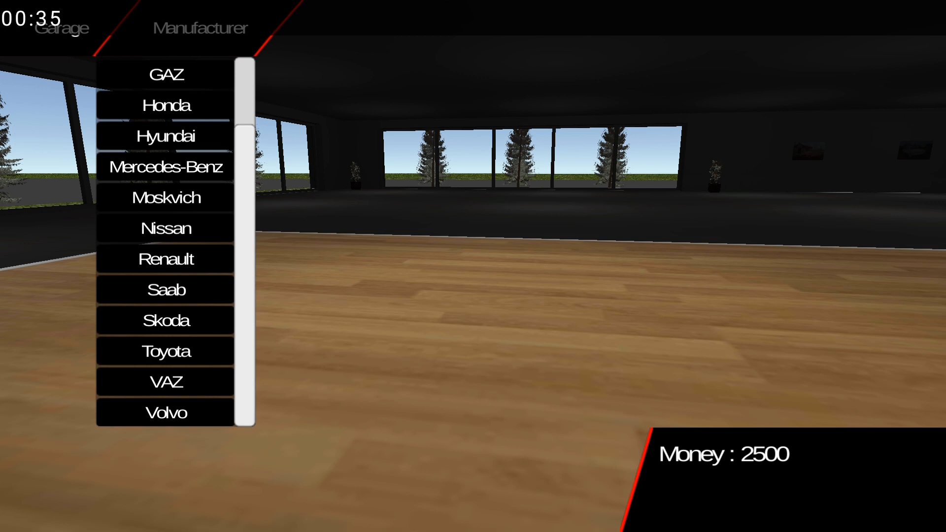
# Select the Mercedes-Benz W124 I, try the 200D 4MT engine, then settle on 200 105 4MT
pyautogui.click(164, 167)
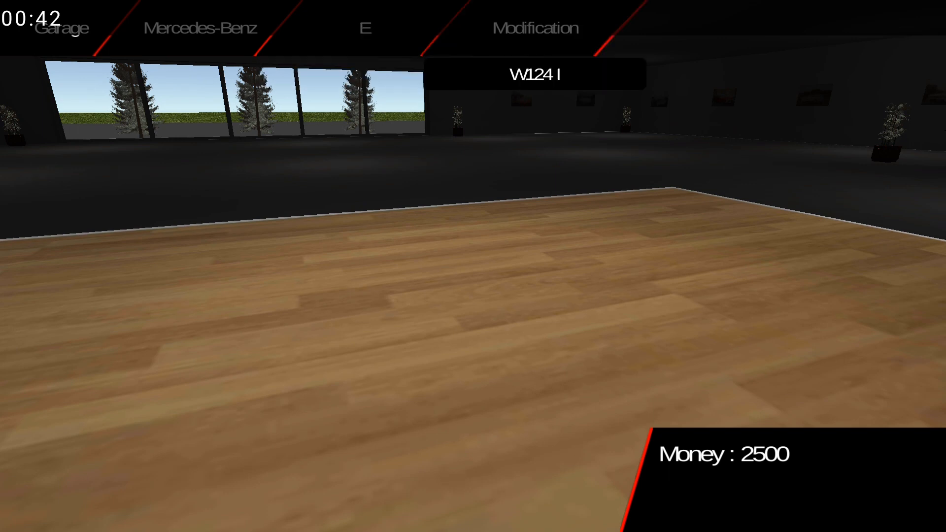
pyautogui.click(533, 75)
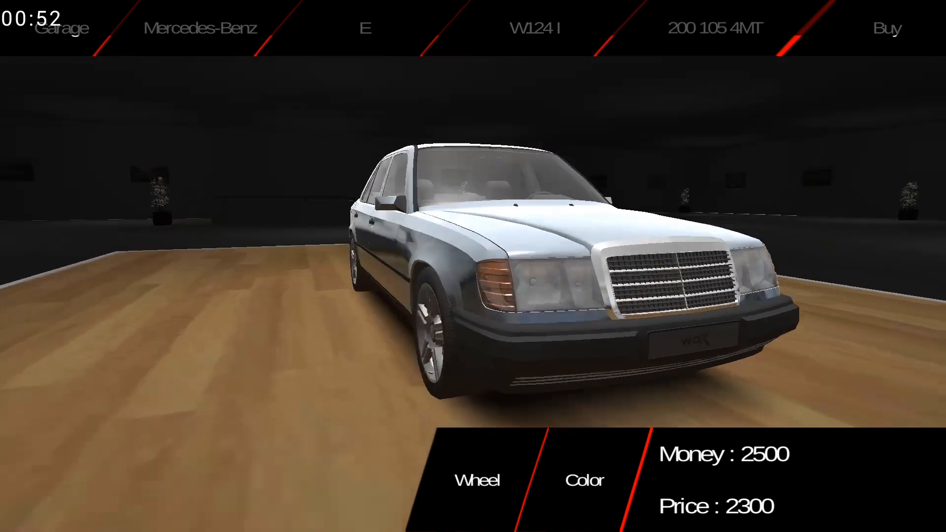
pyautogui.click(714, 28)
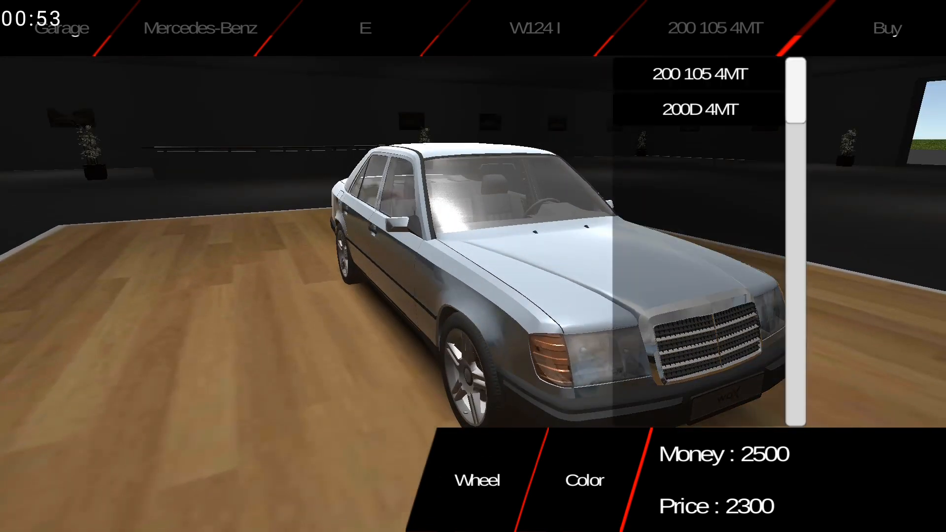
pyautogui.click(703, 110)
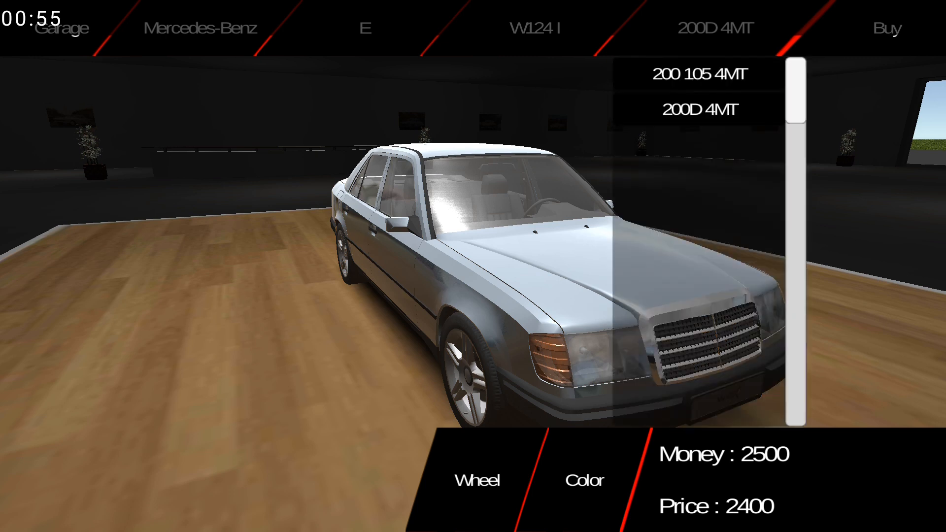
pyautogui.click(701, 73)
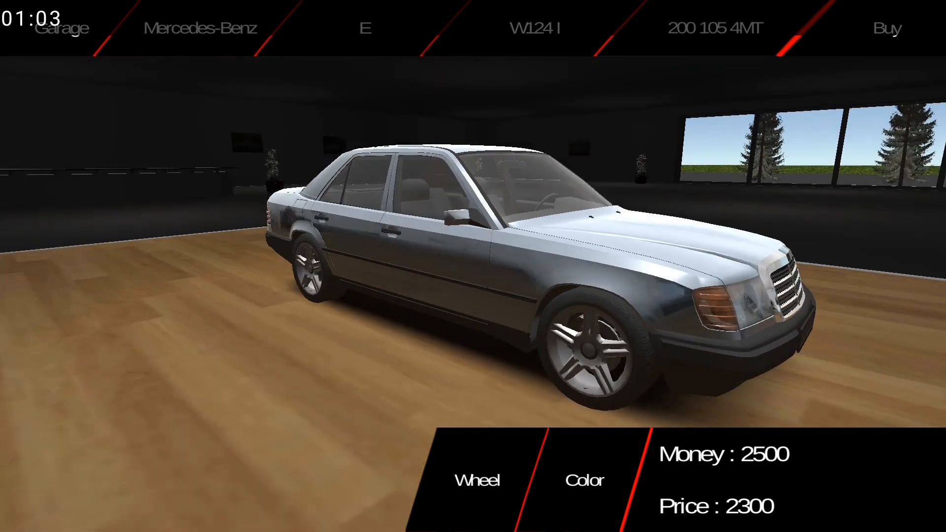
# View the Toyota Supra Mk4-JZA80, priced 12600
pyautogui.click(199, 27)
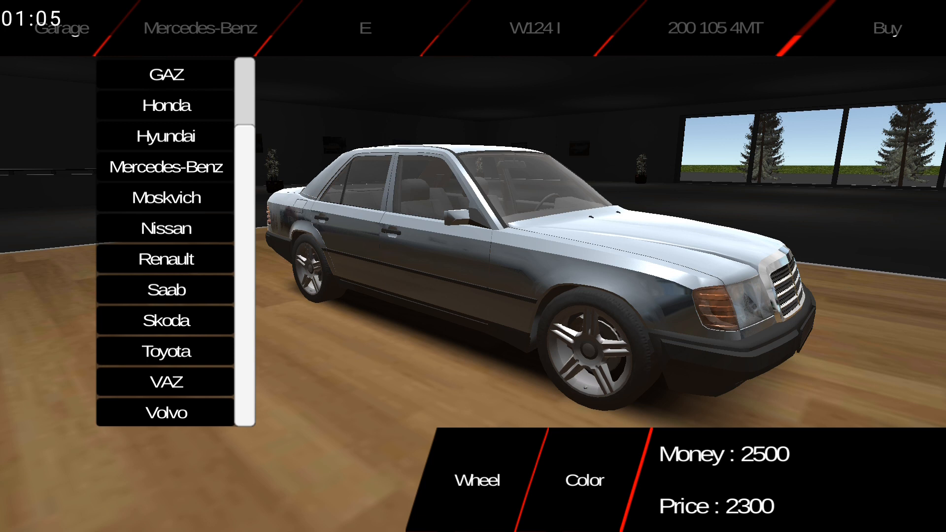
pyautogui.click(163, 351)
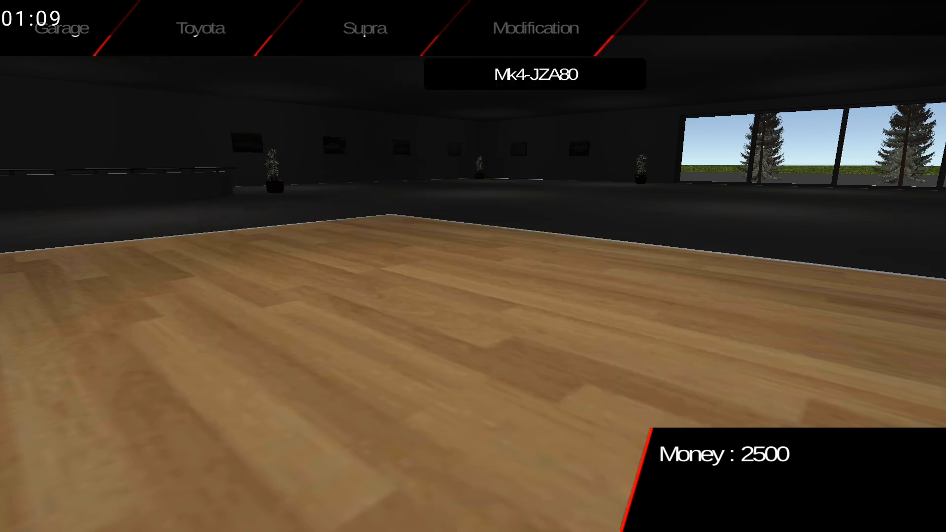
pyautogui.click(535, 73)
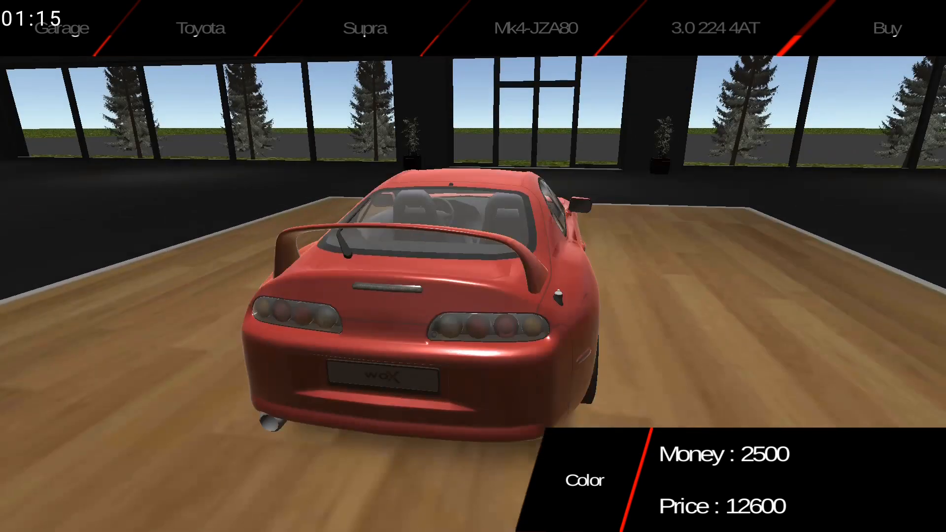
# View the Honda NSX (53460), then switch the manufacturer to Volvo
pyautogui.click(201, 27)
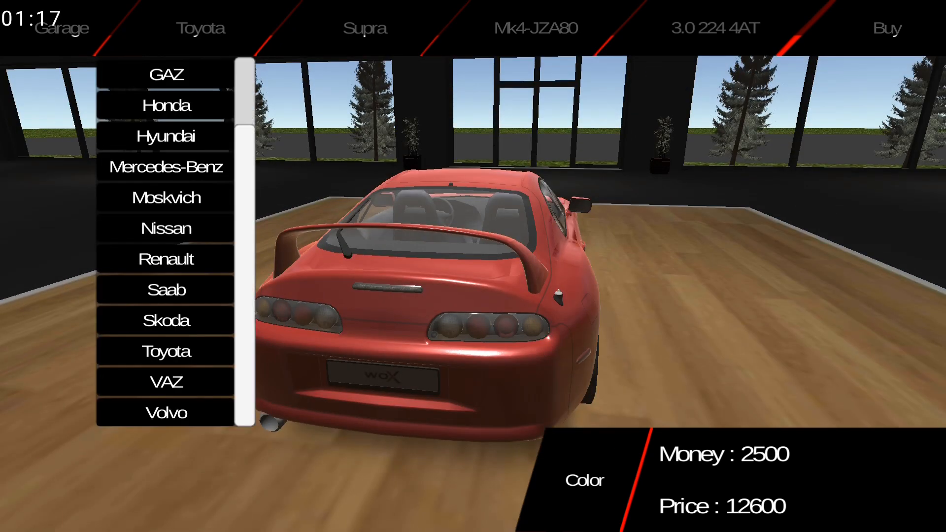
pyautogui.click(167, 106)
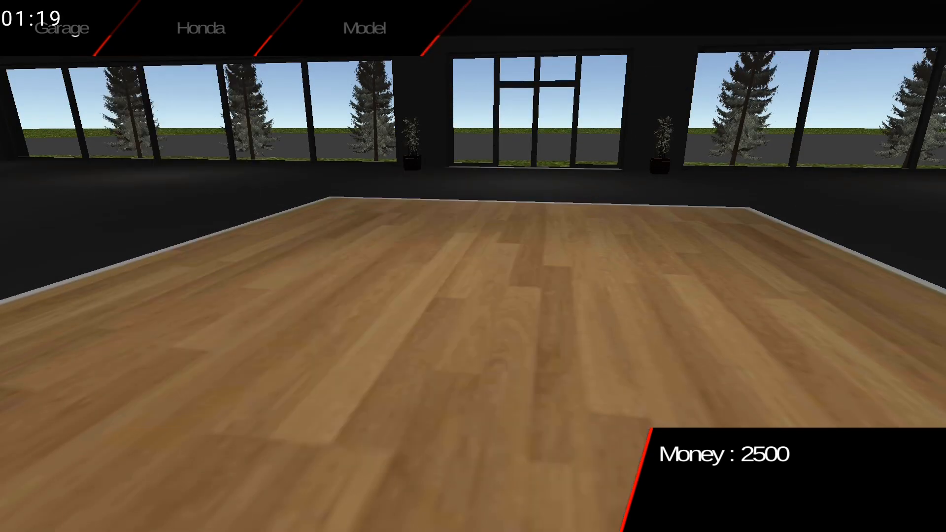
pyautogui.click(363, 27)
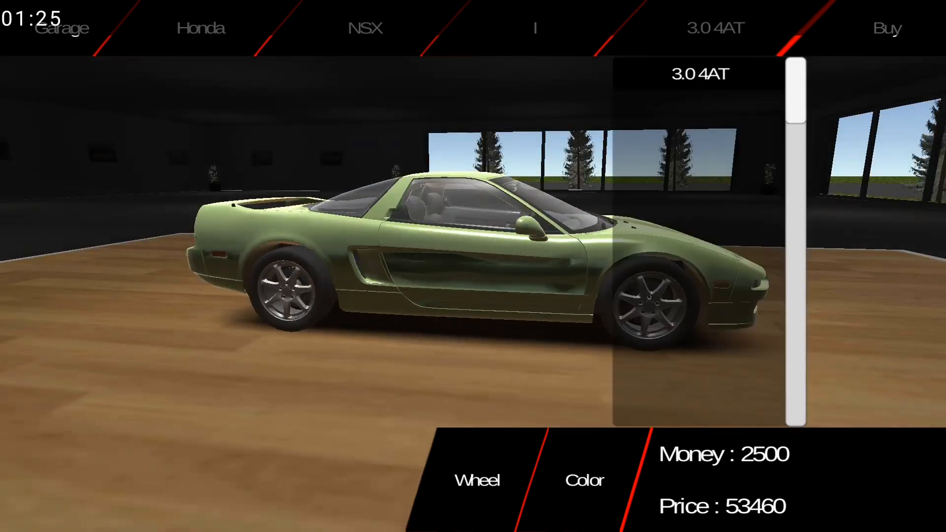
pyautogui.click(201, 27)
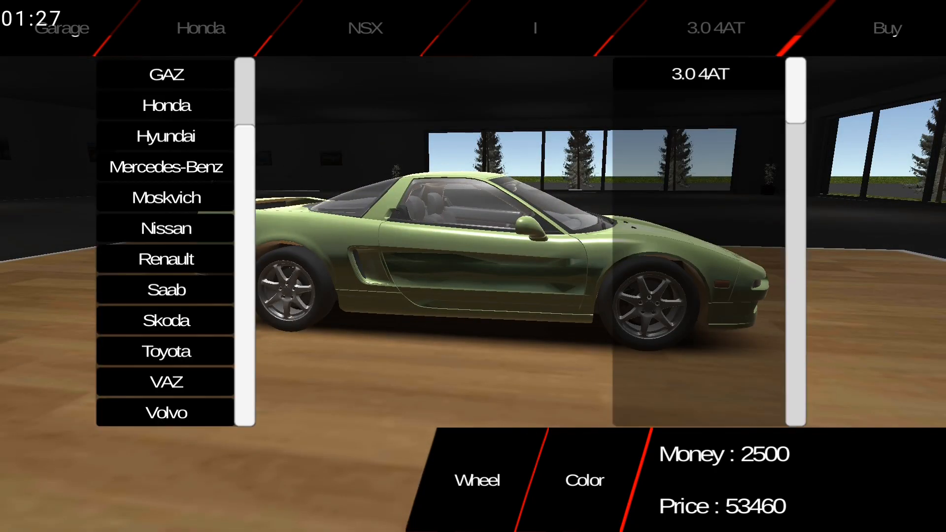
pyautogui.click(167, 413)
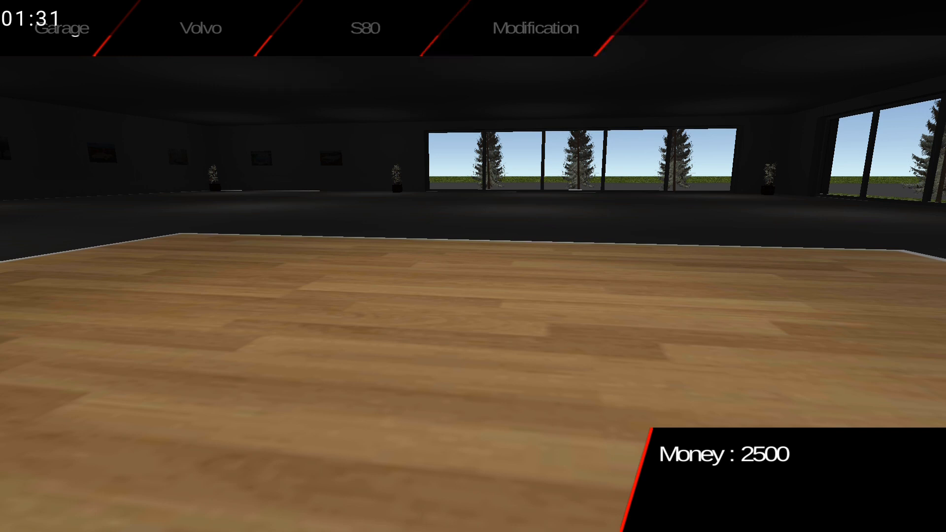
# View the Volvo S80 2.4 140 5MT (4650), then the Moskvich 2141 (635)
pyautogui.click(535, 27)
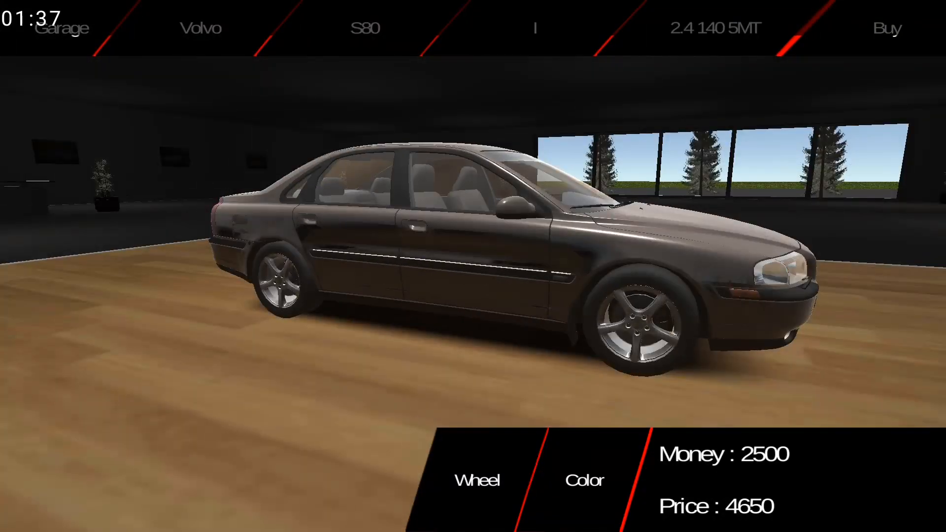
pyautogui.click(583, 481)
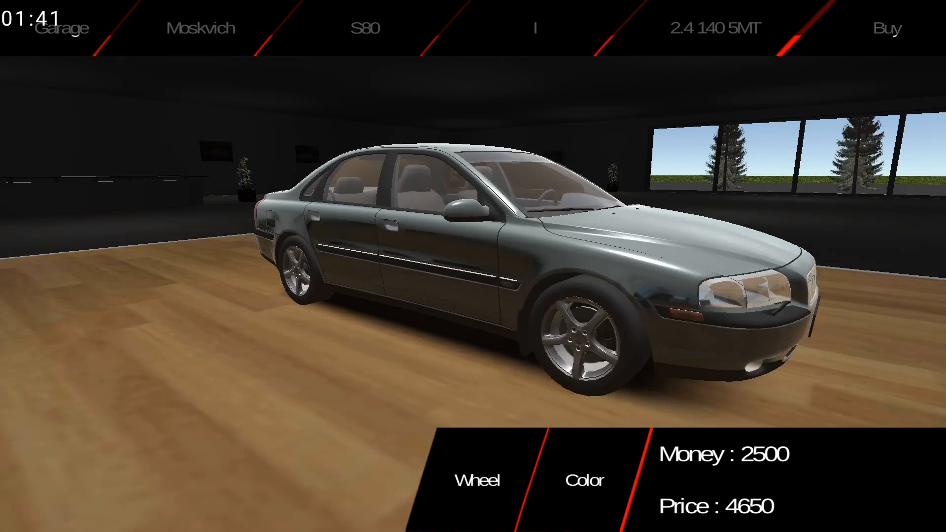
pyautogui.click(201, 27)
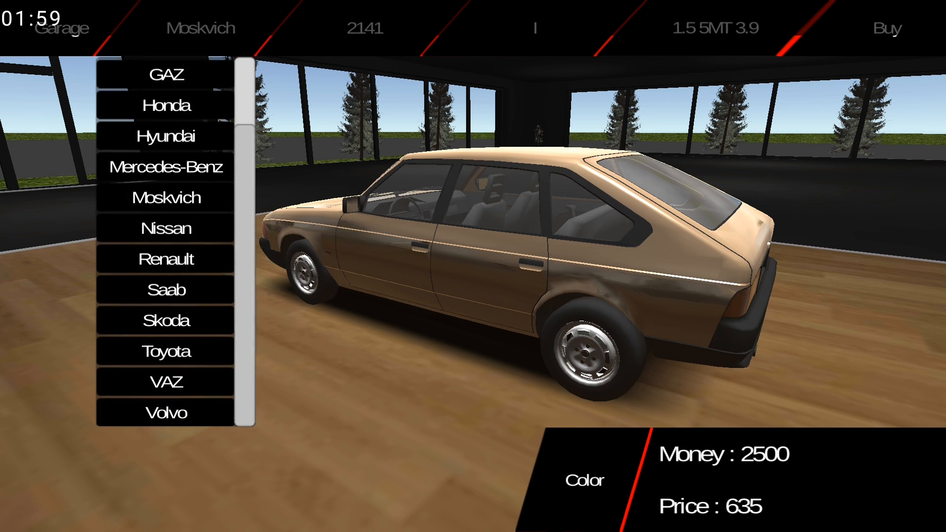
# View the Audi A4 B7 (7100) and BMW 5 E34 518i (2400), then select Mercedes-Benz
pyautogui.scroll(3)
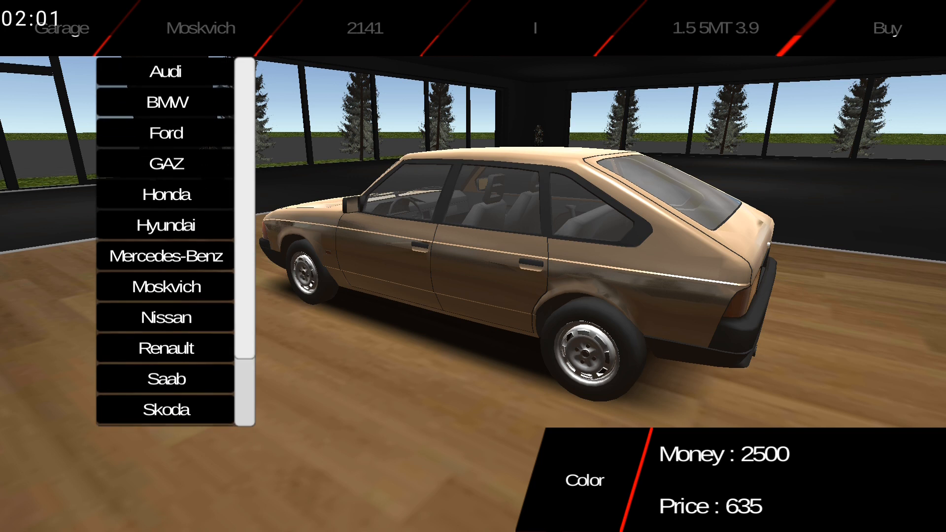
pyautogui.click(167, 71)
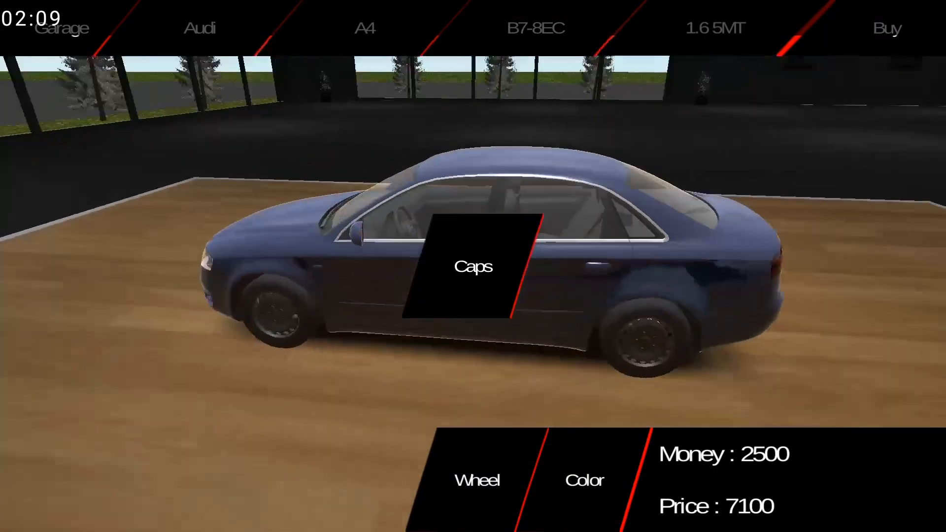
pyautogui.click(199, 27)
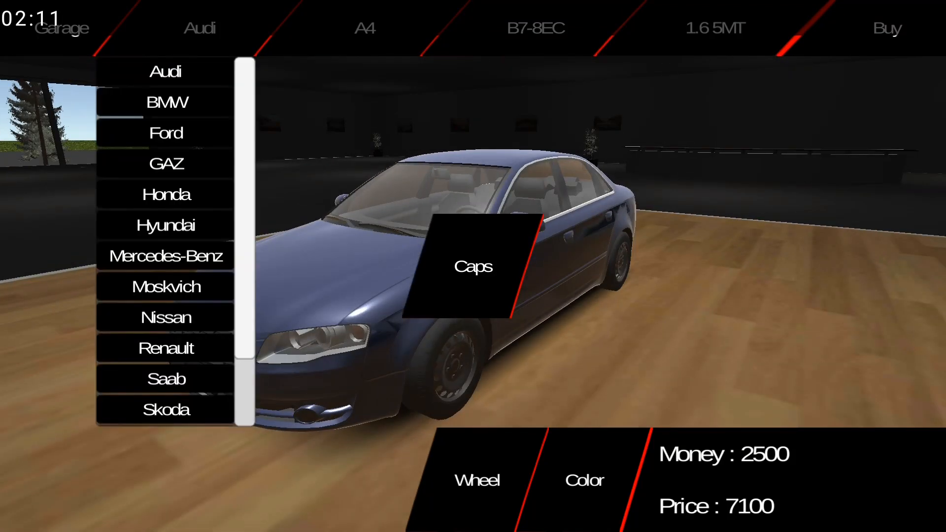
pyautogui.click(167, 101)
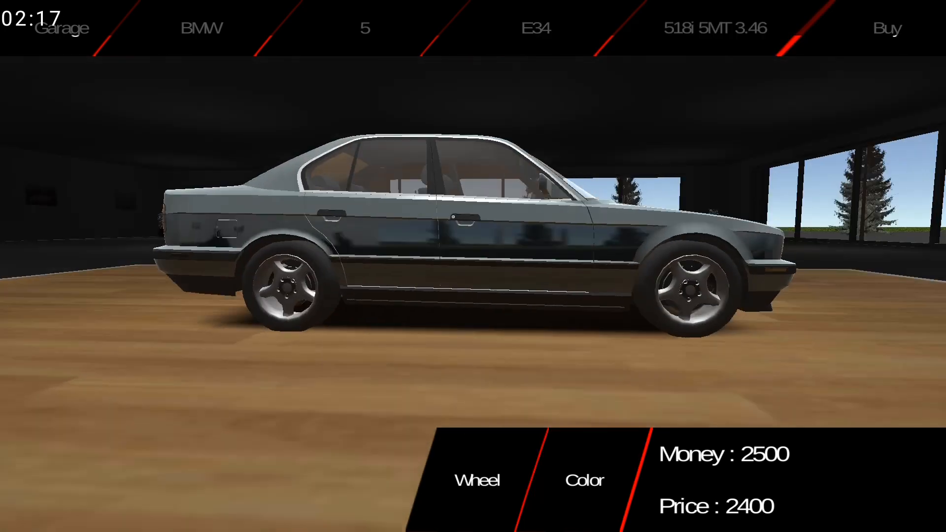
pyautogui.click(202, 27)
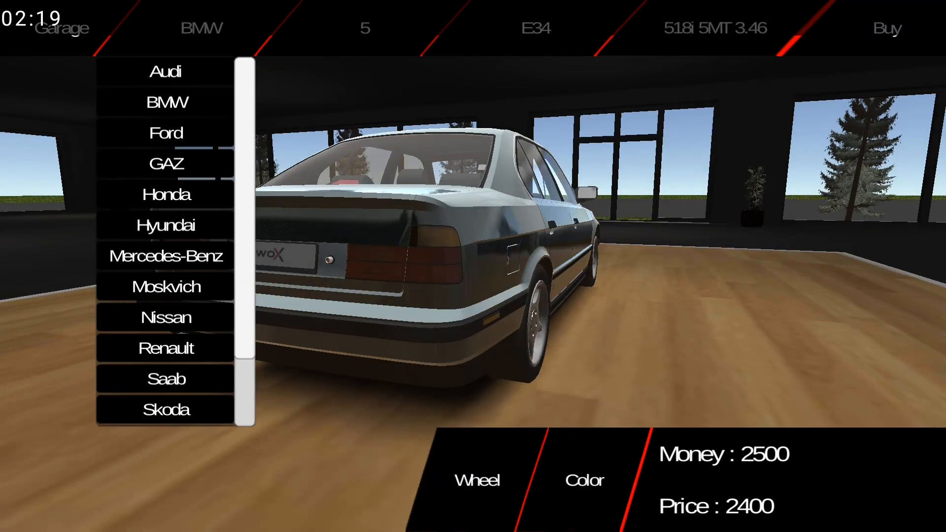
pyautogui.click(169, 256)
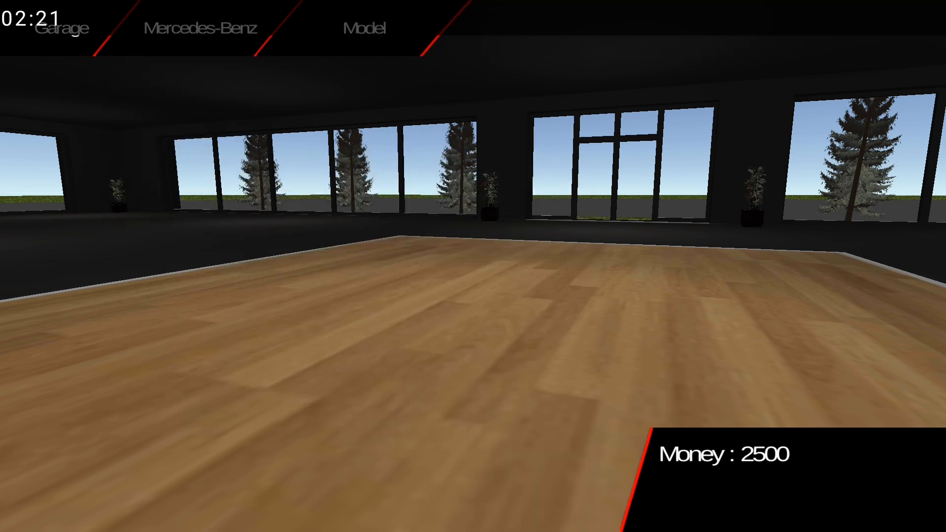
# Bring up the Mercedes-Benz E W124 I 200 105 4MT (2300) and request to buy it
pyautogui.click(364, 28)
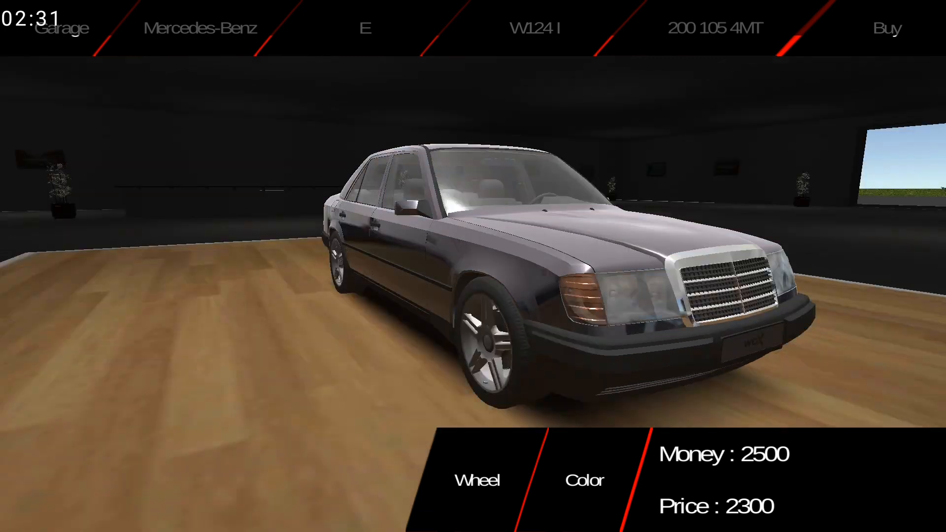
pyautogui.click(583, 481)
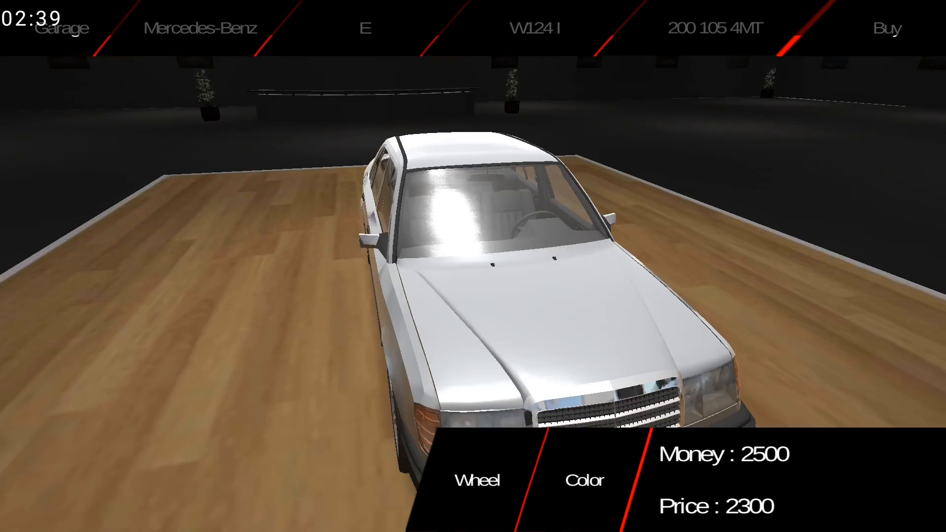
pyautogui.click(891, 28)
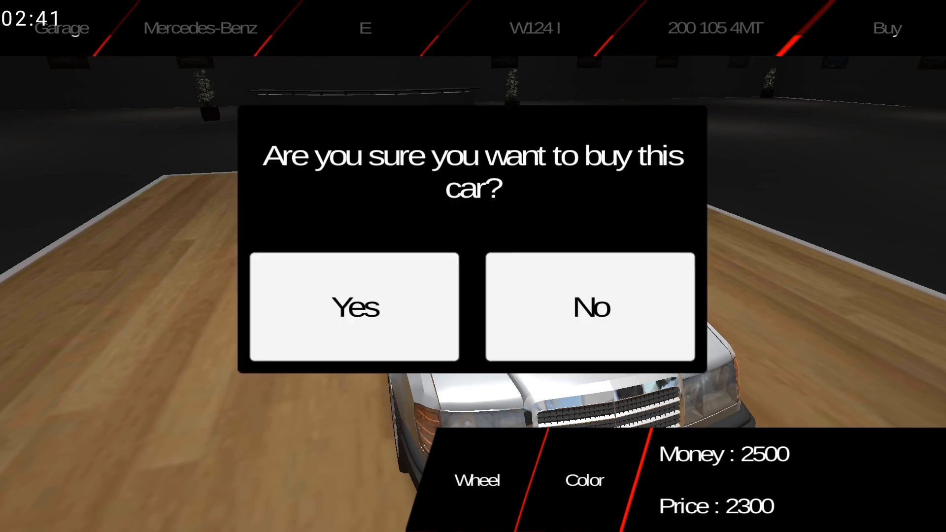
# Confirm buying the white W124, leaving 200 money, and take it onto the race track
pyautogui.click(355, 306)
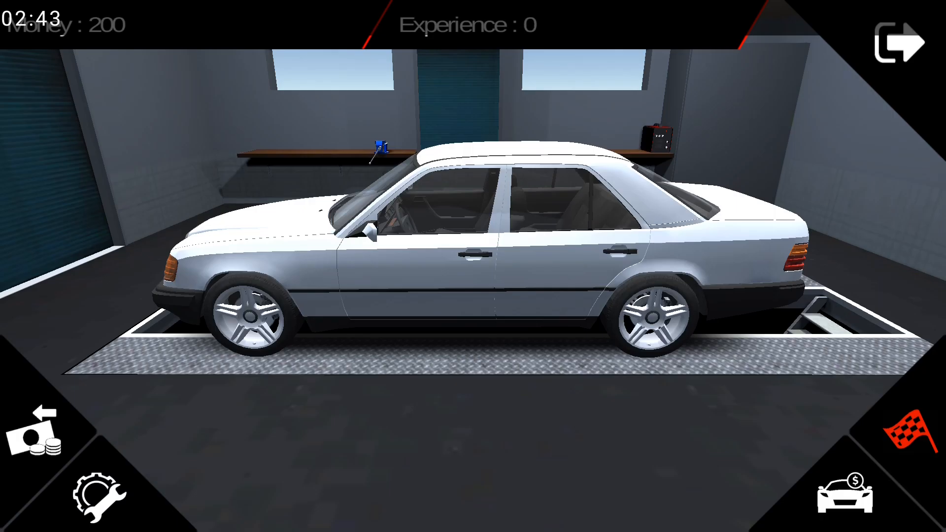
pyautogui.click(901, 427)
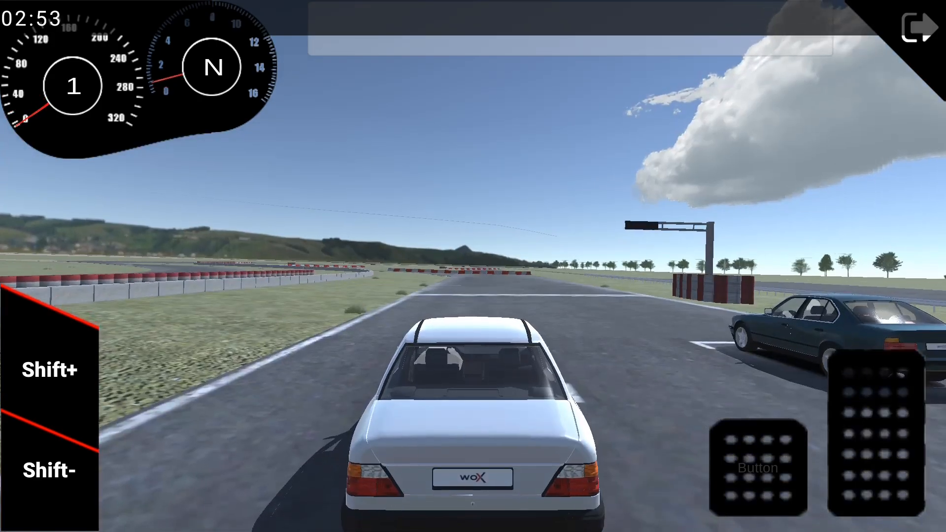